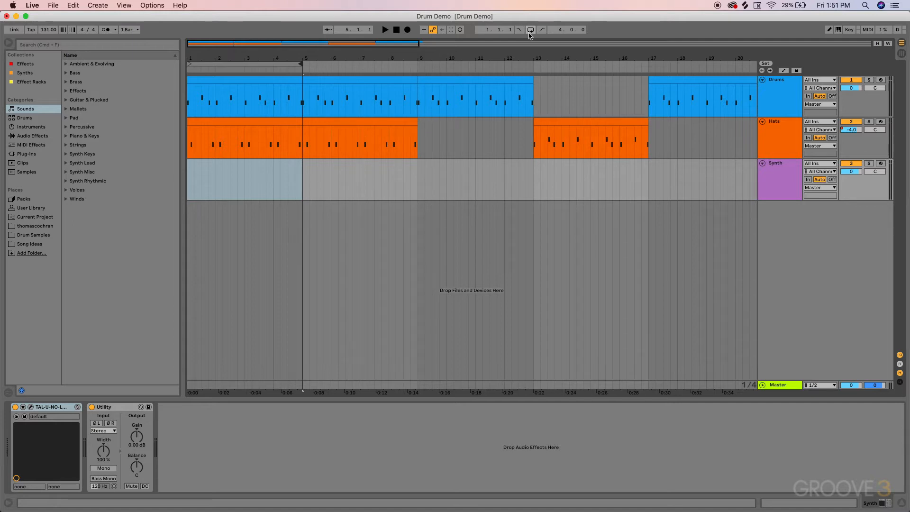
Switch on arrangement looping so the bars 13–17 Hats region repeats.
{"action": "left_click", "coordinate": [530, 30]}
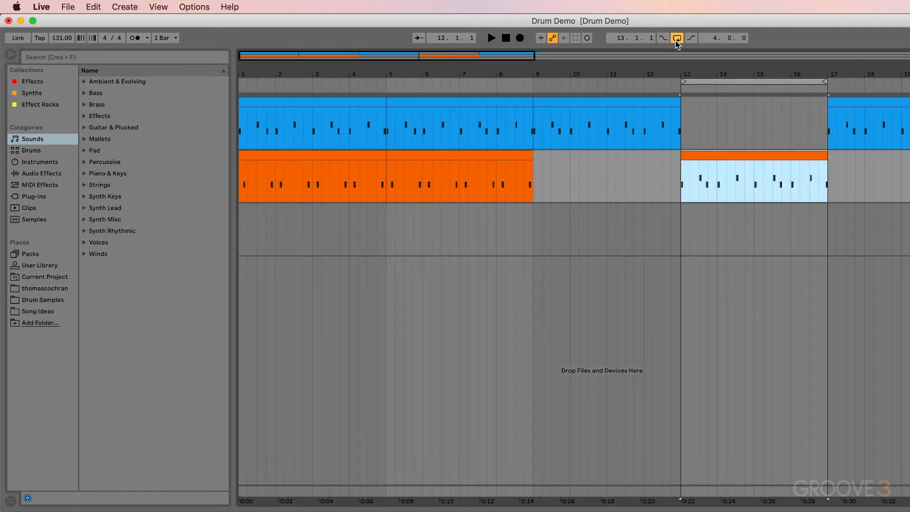
Toggle the arrangement loop and place the insert point near bar 9.4, deselecting the region.
{"action": "left_click", "coordinate": [677, 38]}
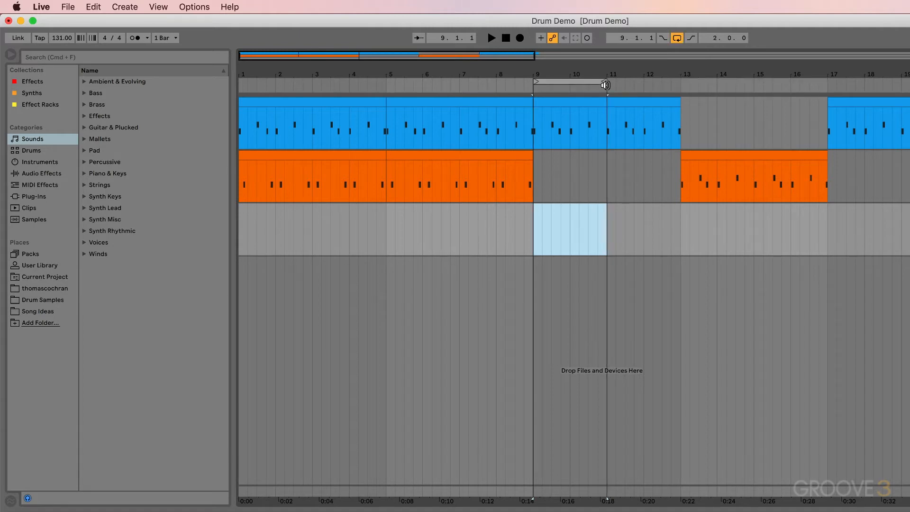
{"action": "left_click", "coordinate": [677, 38]}
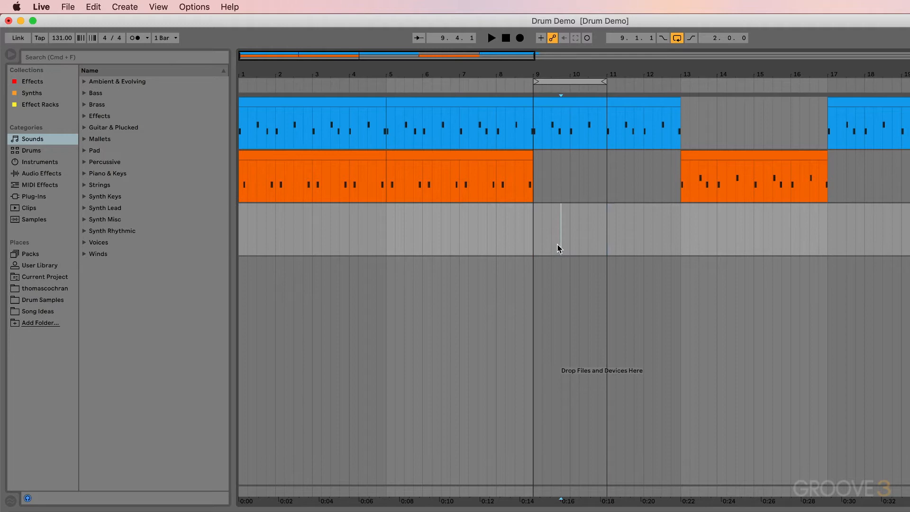
Show the Drums clip's notes and switch on the clip's own Loop setting.
{"action": "double_click", "coordinate": [459, 125]}
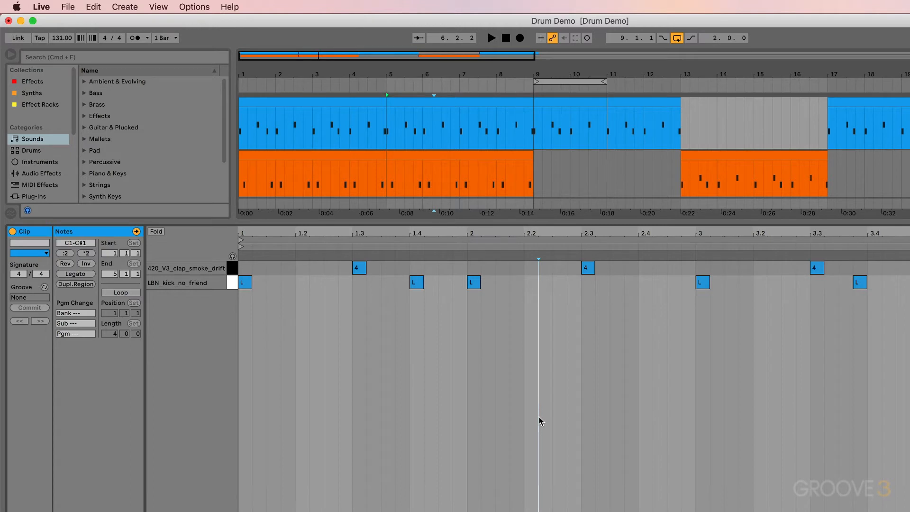
{"action": "left_click", "coordinate": [120, 292]}
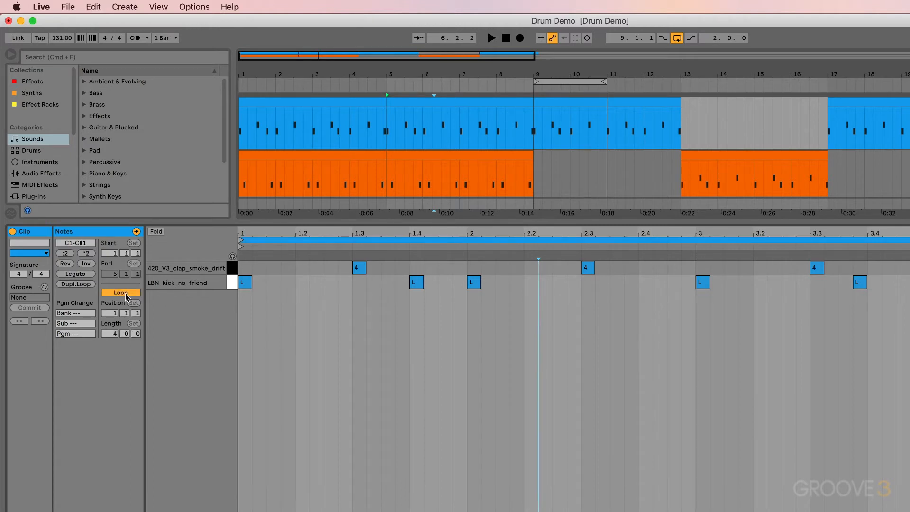
{"action": "left_click", "coordinate": [121, 292]}
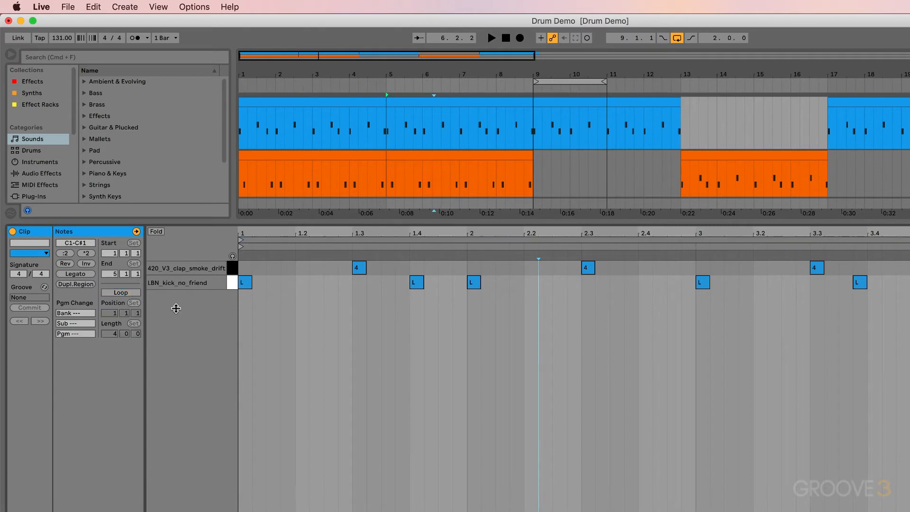
{"action": "left_click", "coordinate": [120, 293]}
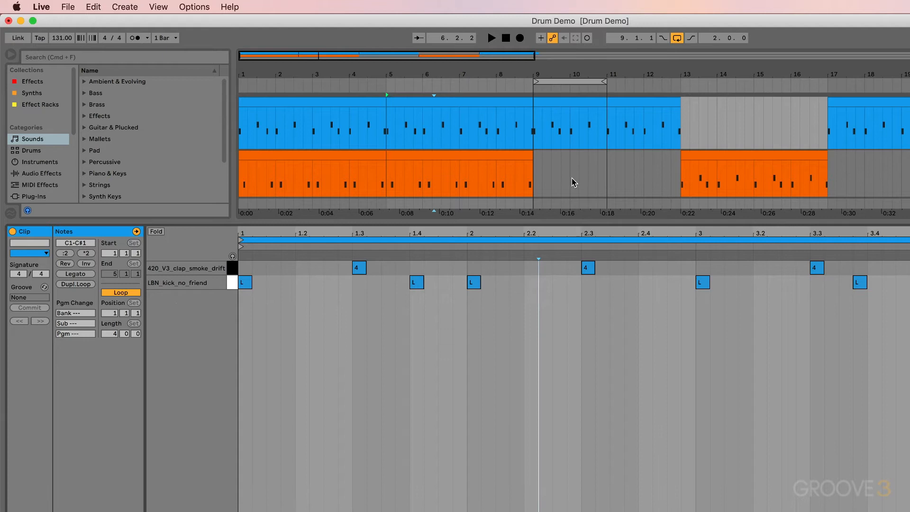
Deselect the clip in the arrangement and hide the clip detail view.
{"action": "left_click", "coordinate": [572, 181]}
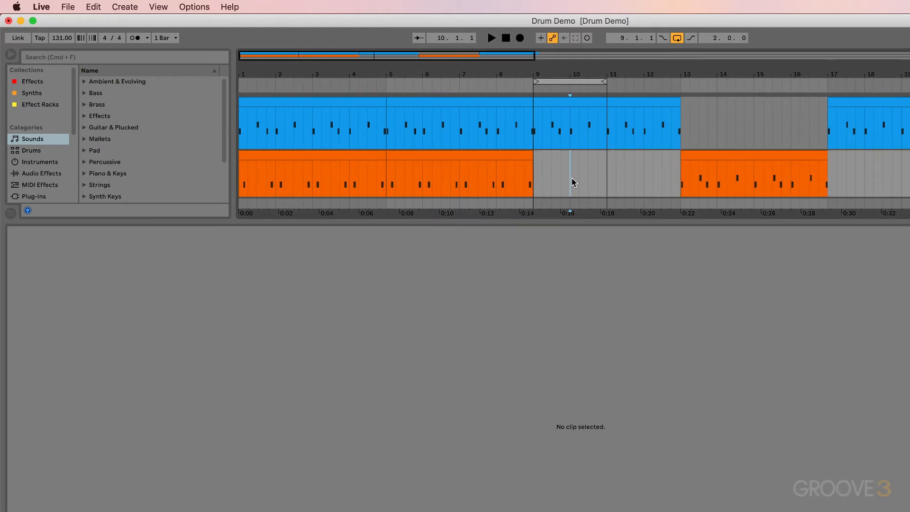
{"action": "left_click", "coordinate": [93, 7]}
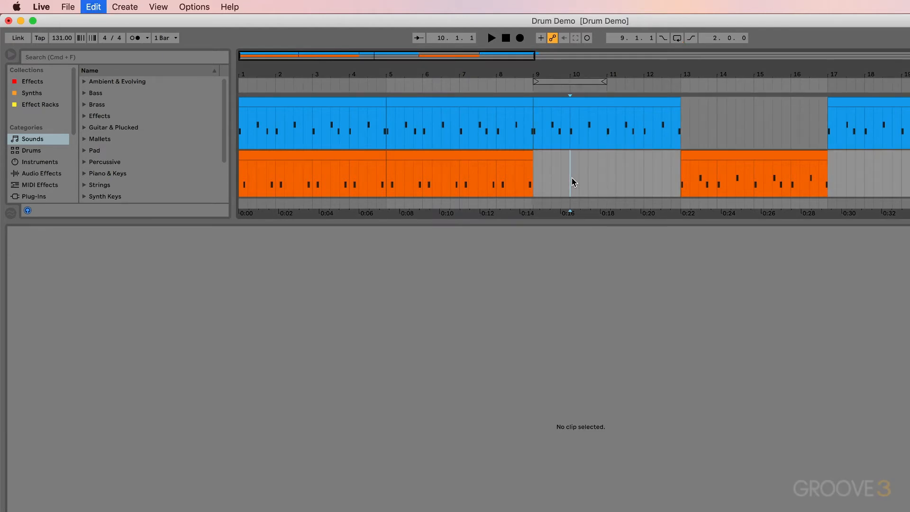
{"action": "left_click", "coordinate": [676, 38]}
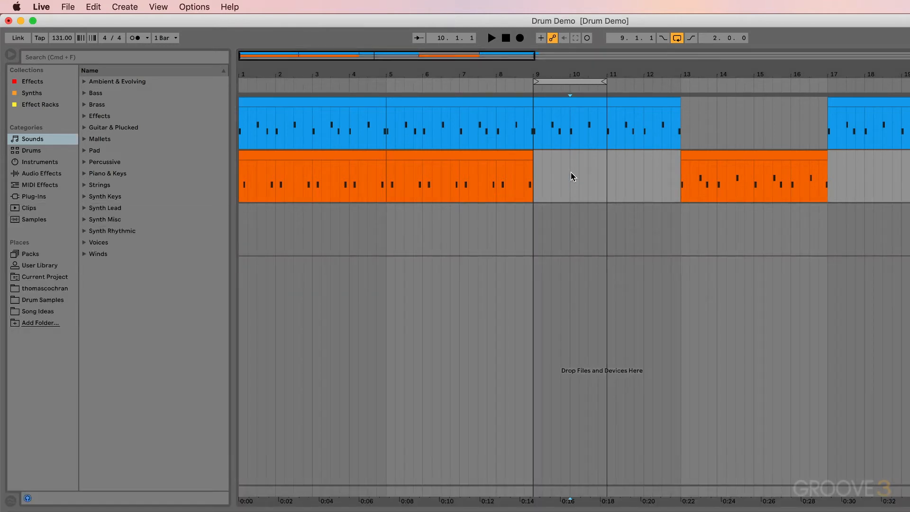
{"action": "mouse_move", "coordinate": [541, 225]}
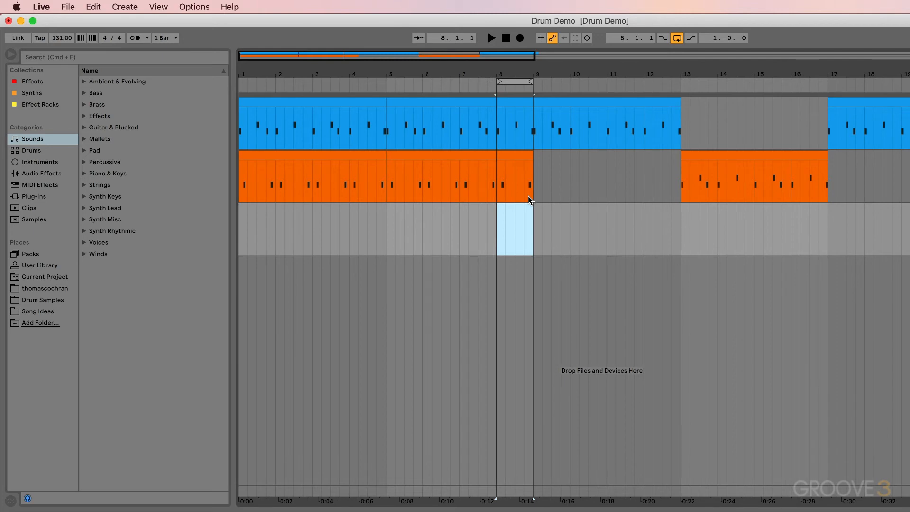
{"action": "mouse_move", "coordinate": [866, 228]}
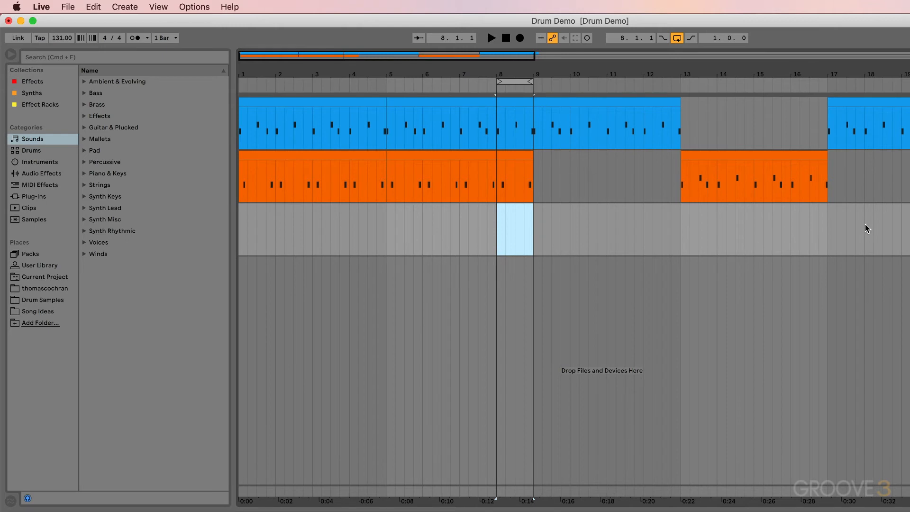
Select bars 8 to 18 on the Synth track as the region for the loop.
{"action": "left_click_drag", "start_coordinate": [514, 229], "coordinate": [865, 230]}
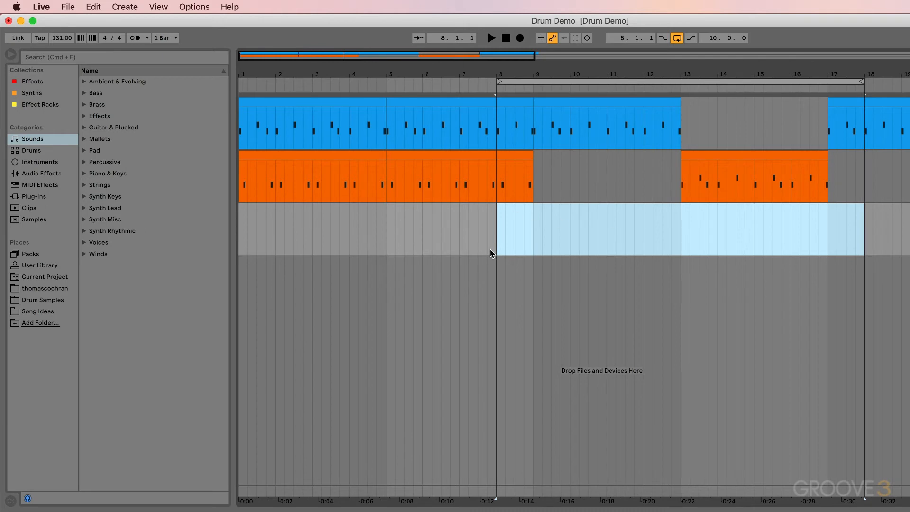
{"action": "mouse_move", "coordinate": [393, 234]}
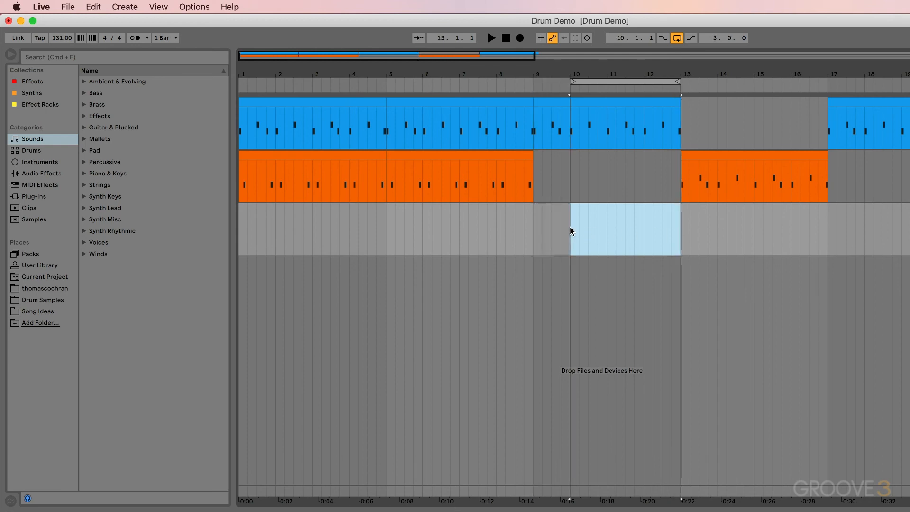
{"action": "mouse_move", "coordinate": [556, 234]}
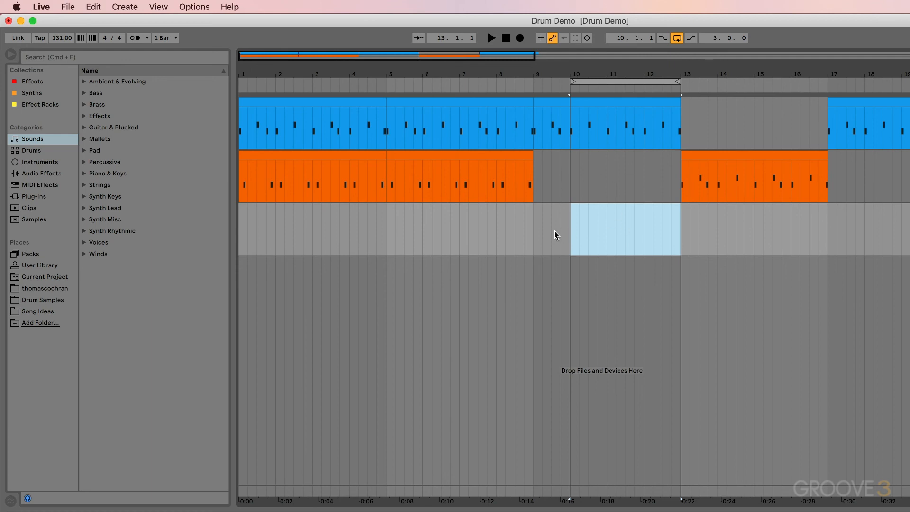